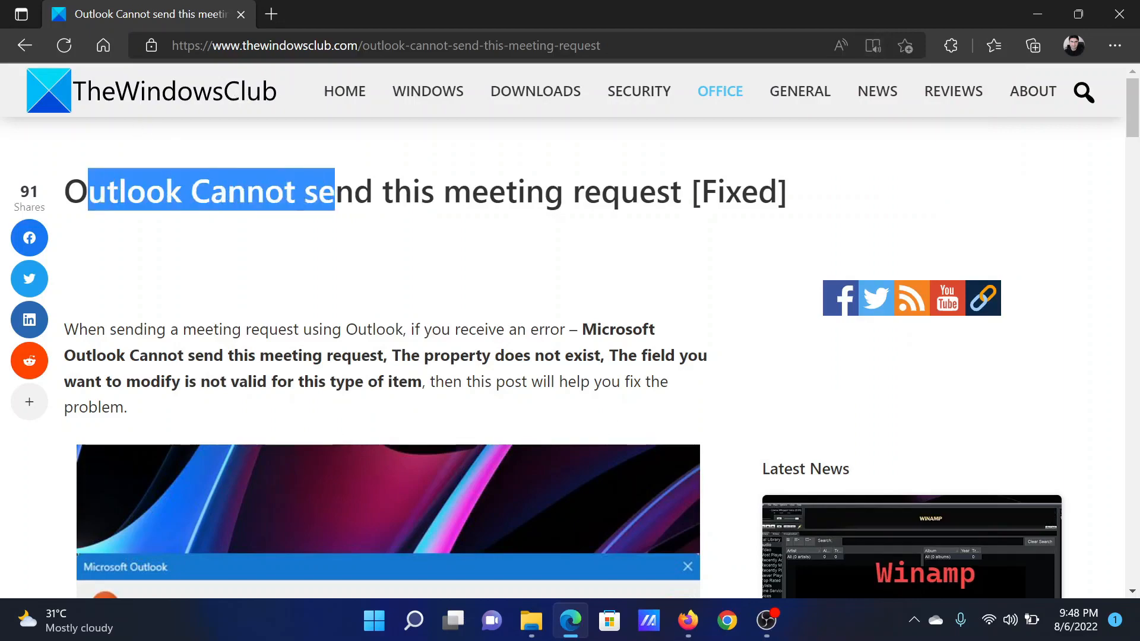
# - Clear the title highlight and scroll to the article's four fixes for the meeting request error
pyautogui.click(512, 272)
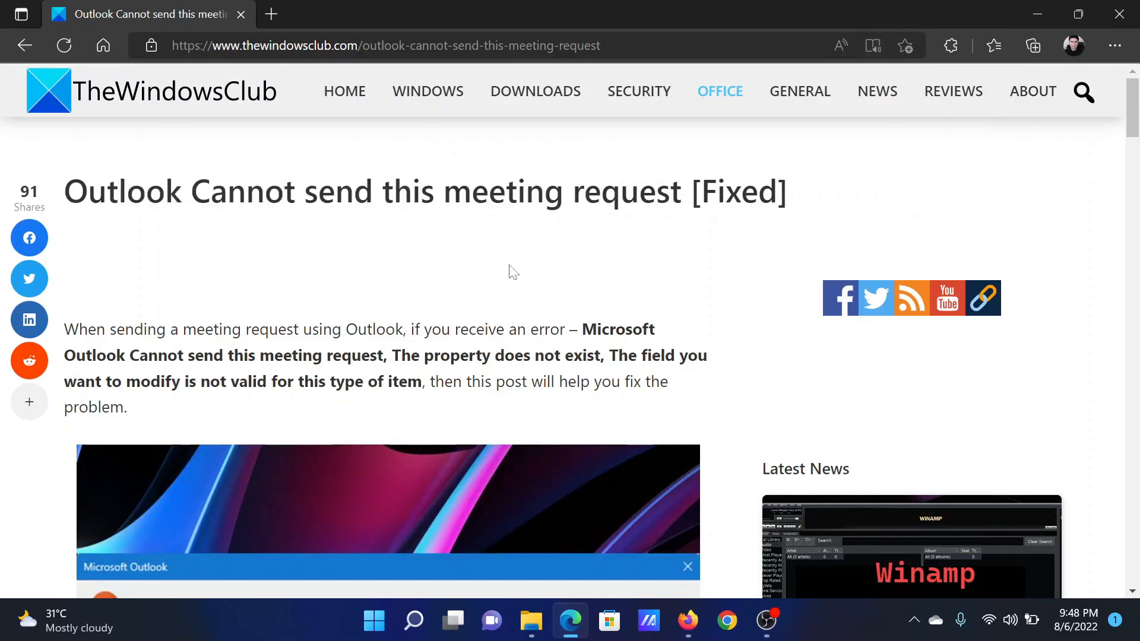
pyautogui.scroll(-3)
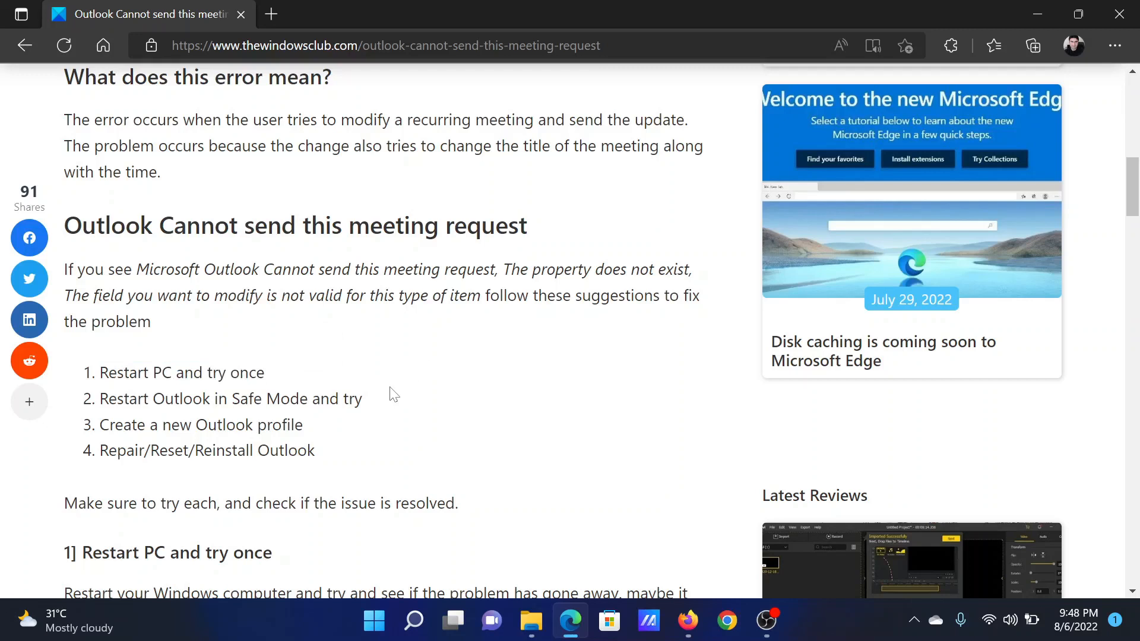
# - Highlight the 'Restart Outlook in Safe Mode' fix in the article, then clear the highlight
pyautogui.moveTo(108, 399); pyautogui.dragTo(266, 398)
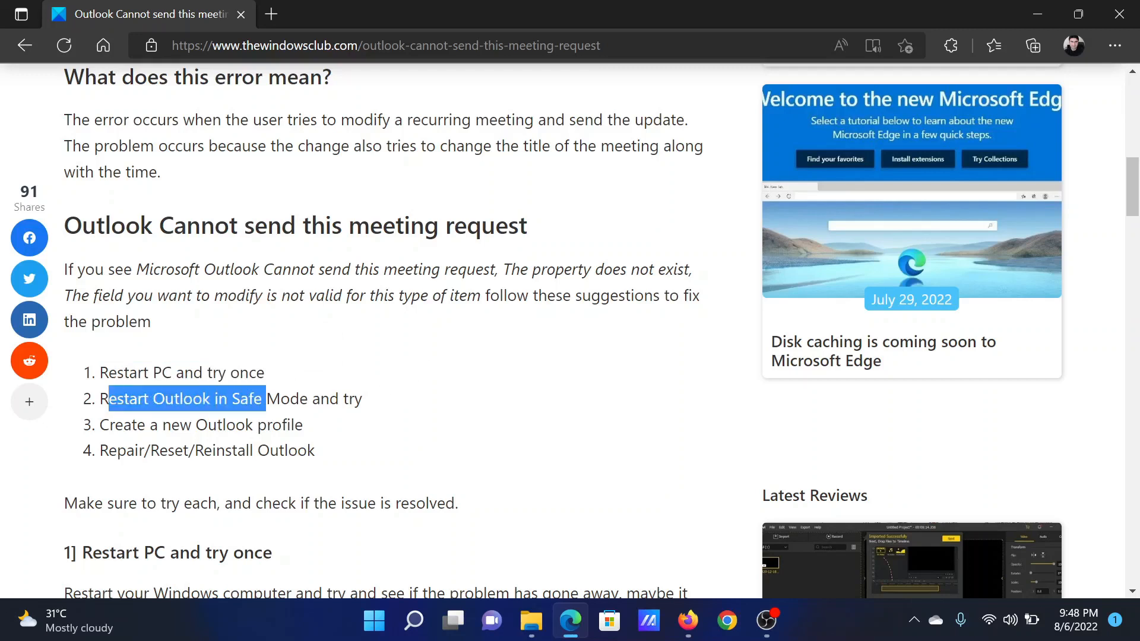
pyautogui.click(506, 386)
pyautogui.write('outlook.exe /safe')
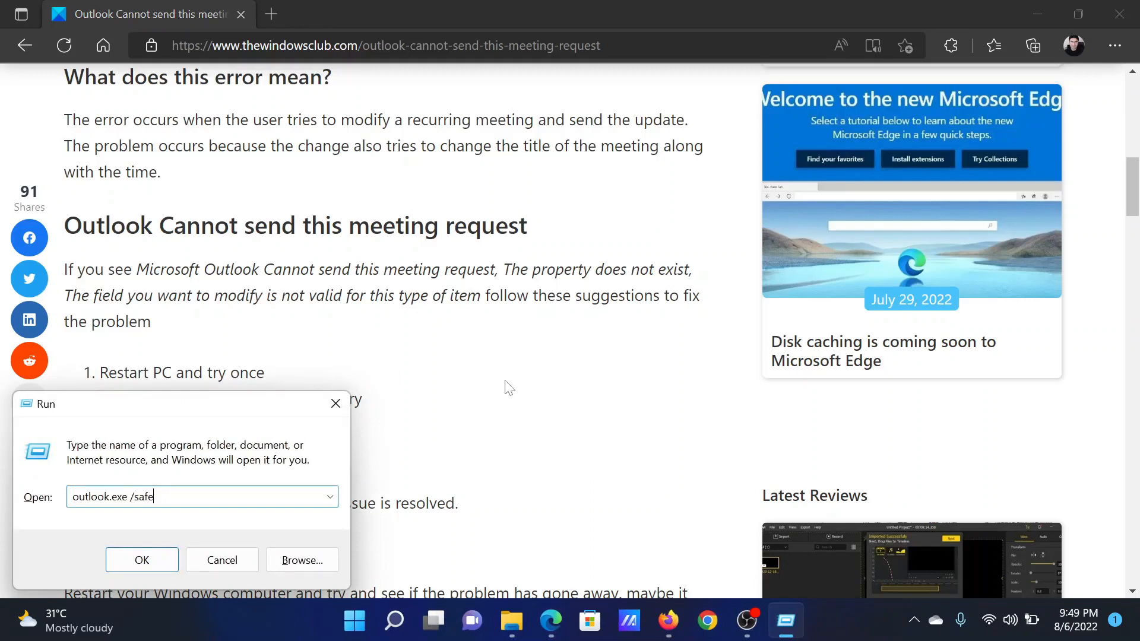
# - Launch Outlook in Safe Mode with the Outlook profile, then return to the Edge article
pyautogui.click(141, 560)
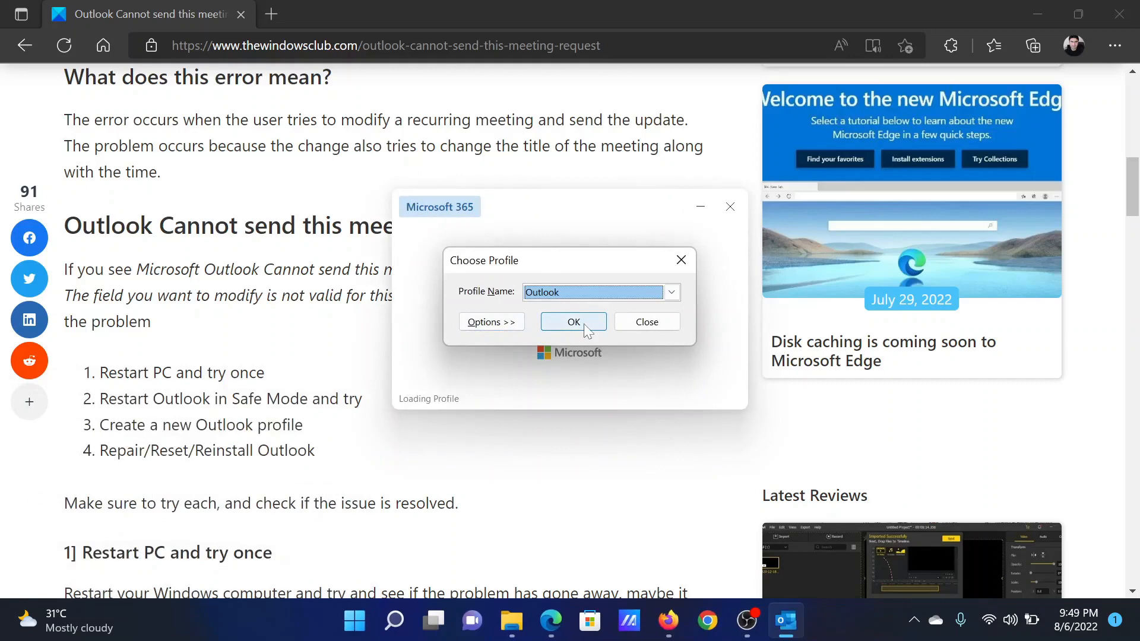
pyautogui.click(573, 321)
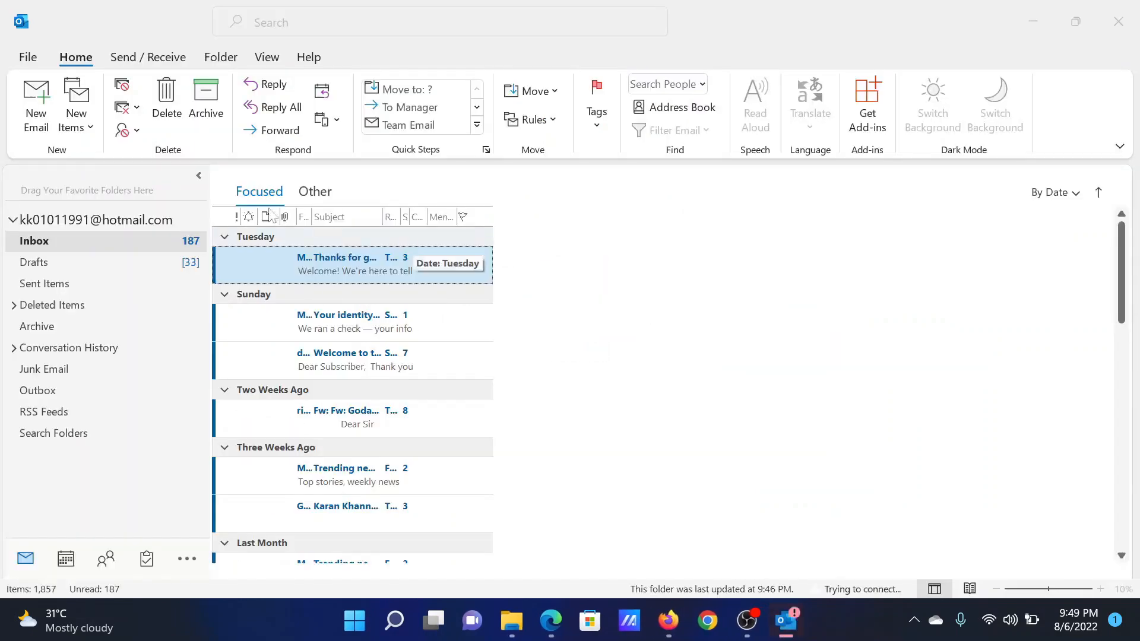
pyautogui.click(551, 621)
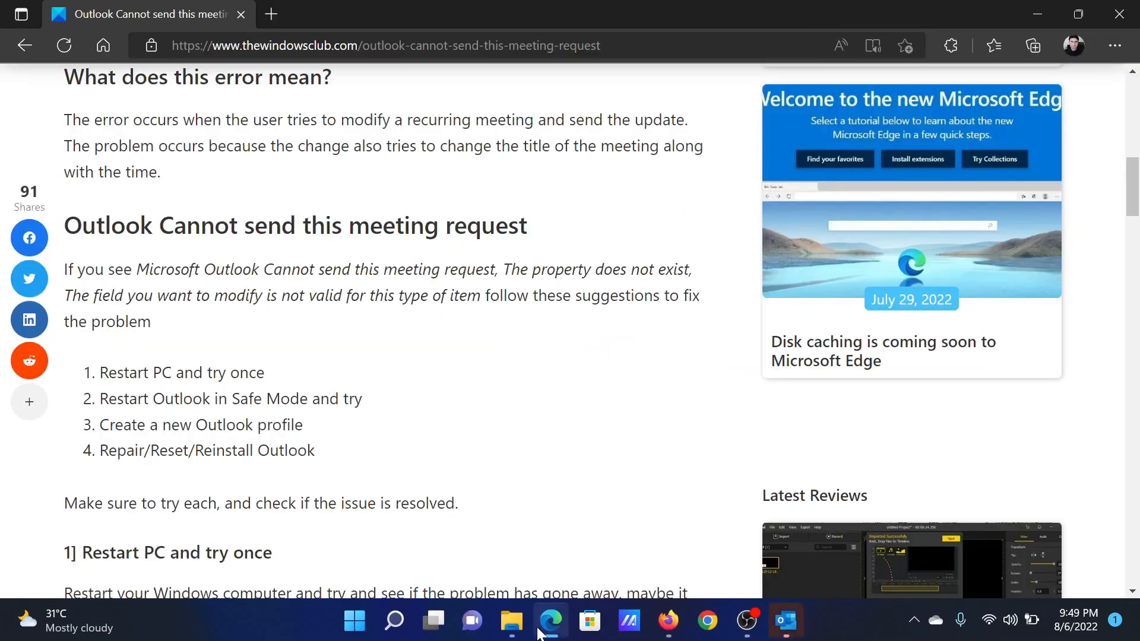
# - Highlight the 'Create a new Outlook profile' fix, then open Outlook's File account options
pyautogui.moveTo(124, 425); pyautogui.dragTo(287, 424)
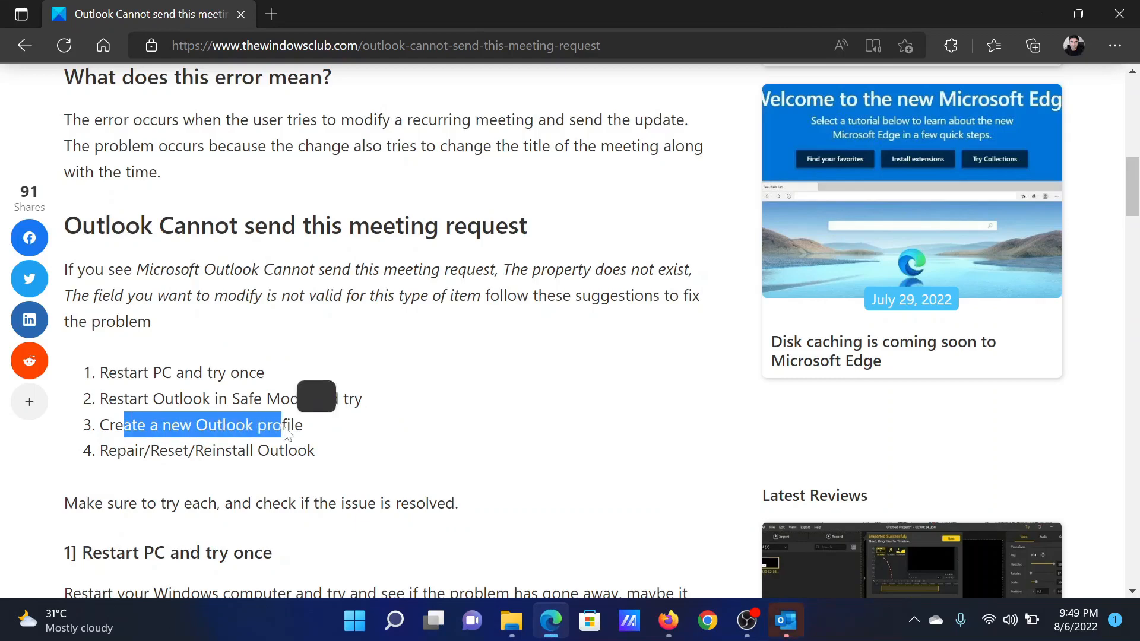
pyautogui.click(784, 621)
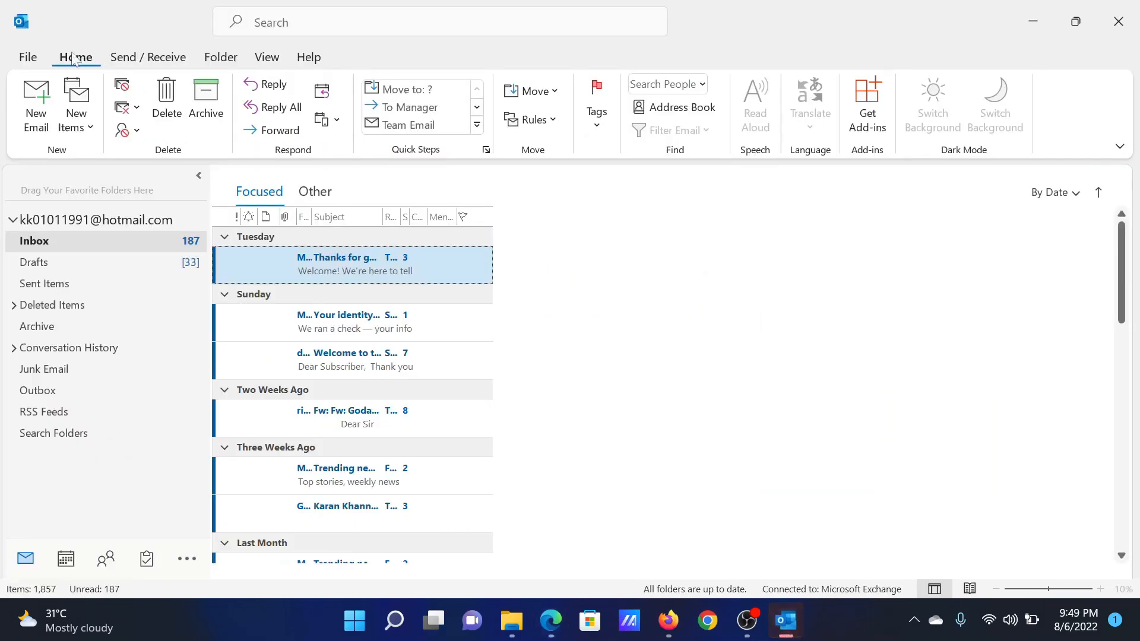
pyautogui.click(26, 57)
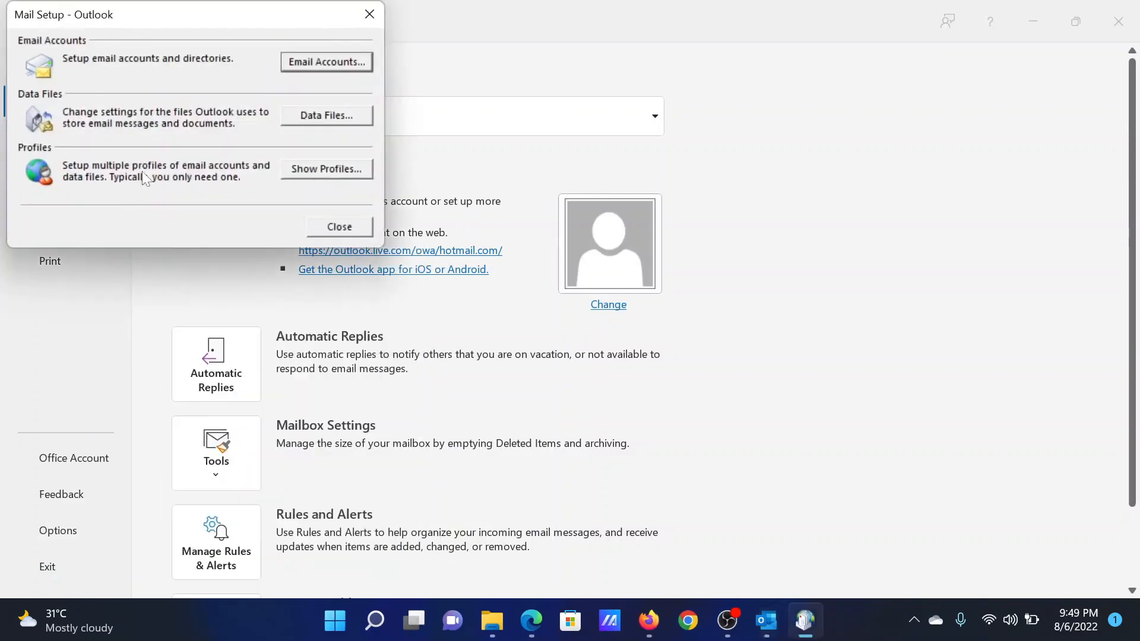
# - List mail profiles, add a new profile named 'KK', then cancel the account setup
pyautogui.click(326, 169)
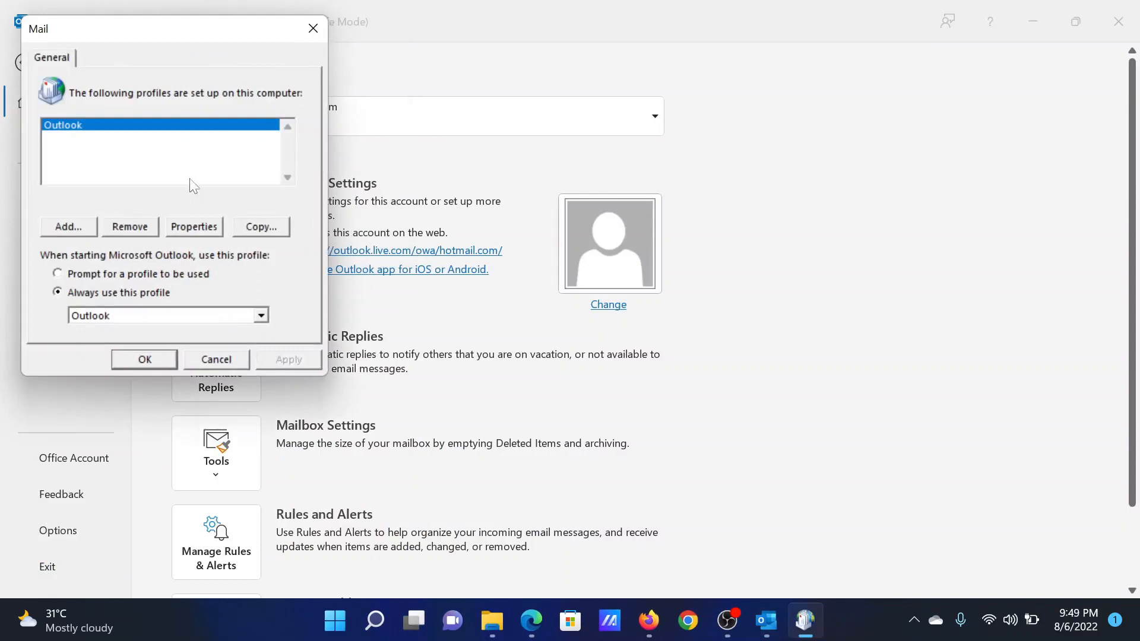
pyautogui.moveTo(97, 148)
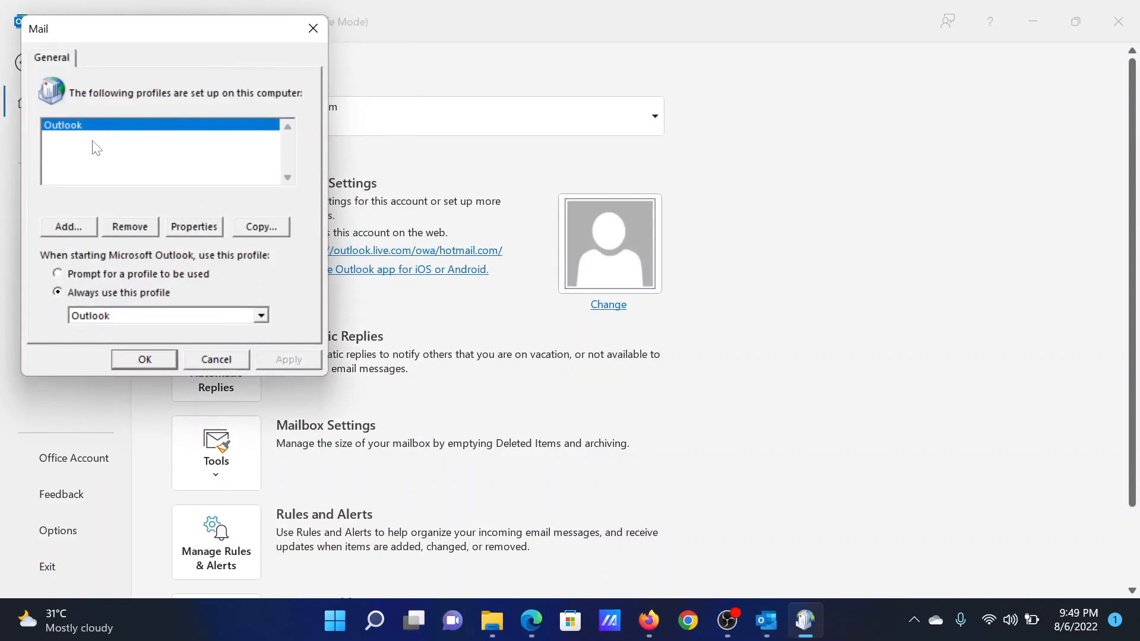
pyautogui.click(68, 227)
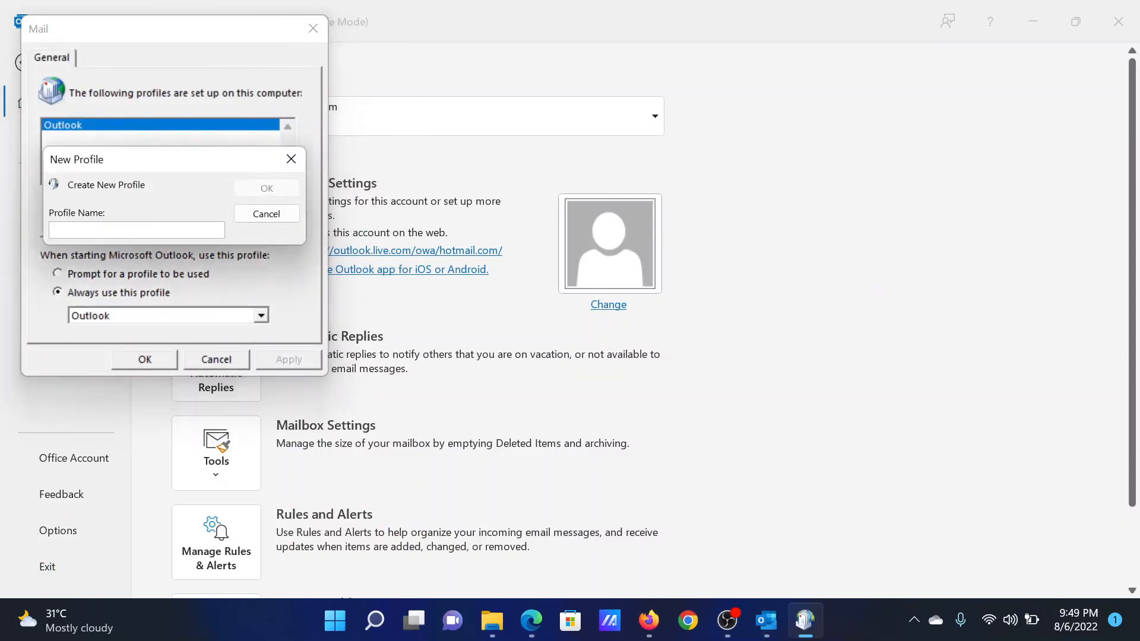
pyautogui.write('KK')
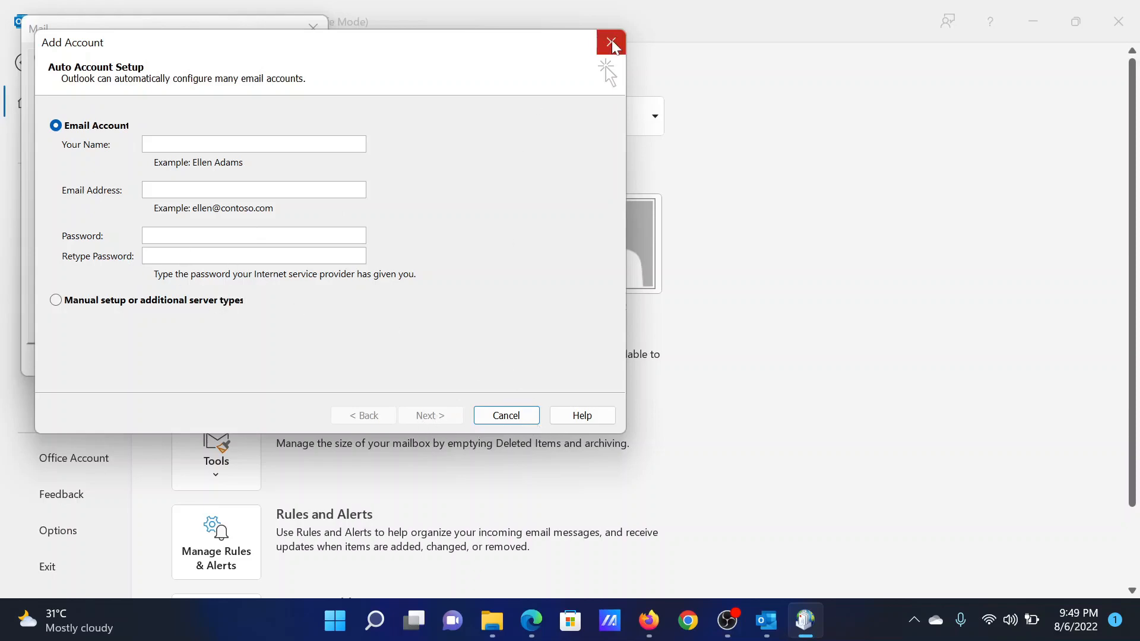
pyautogui.click(611, 43)
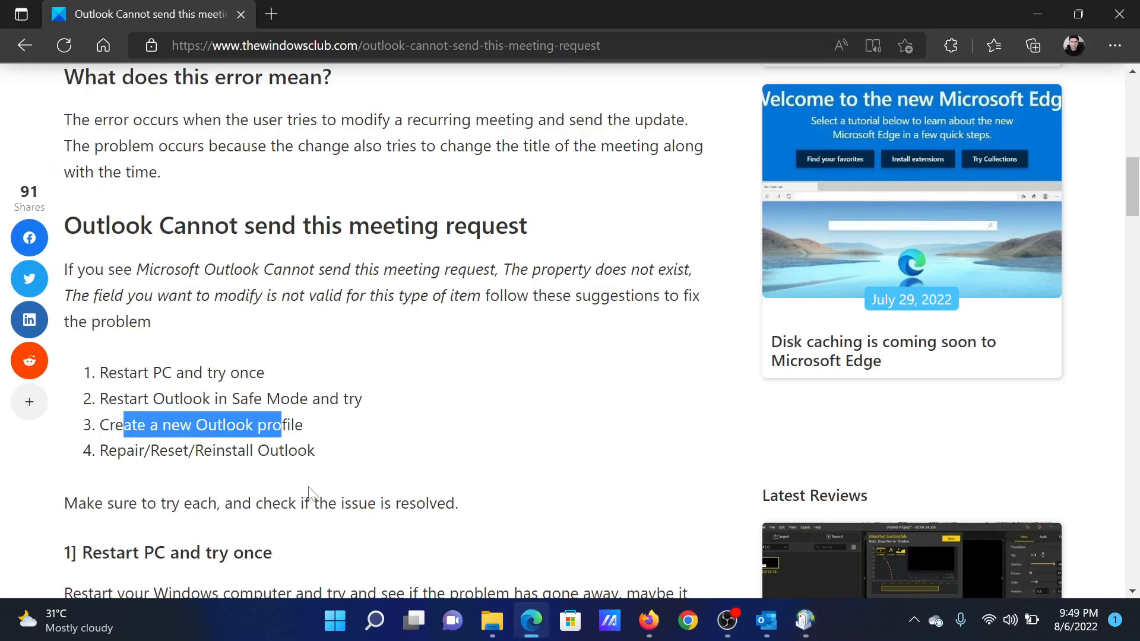
pyautogui.click(446, 466)
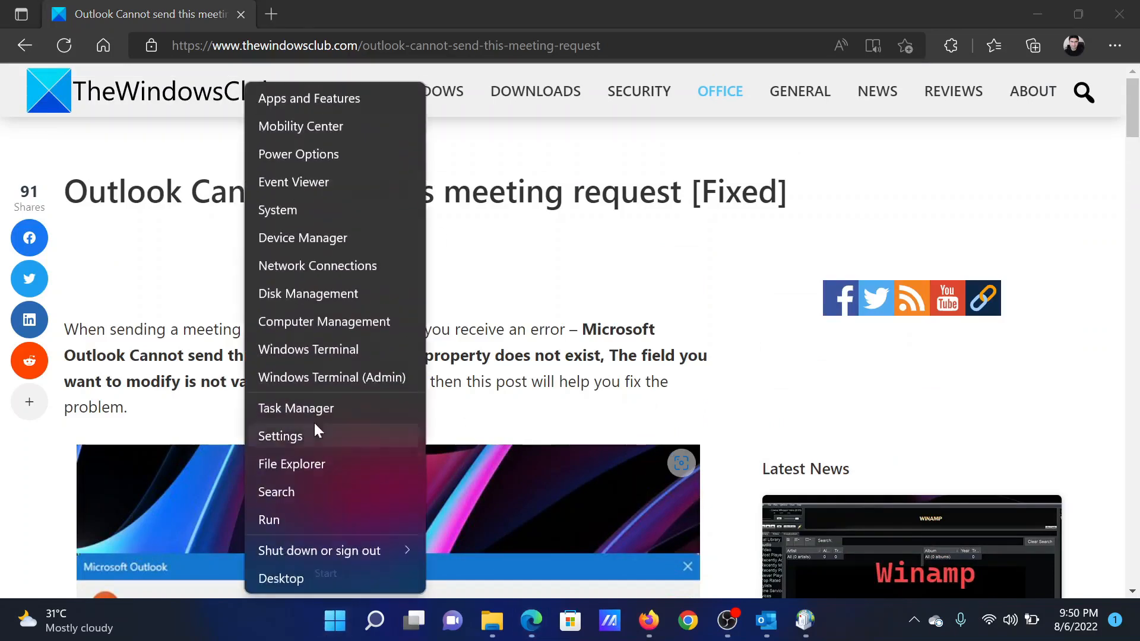
# - Open Windows Settings from the quick-link menu and go to the Apps section
pyautogui.click(279, 435)
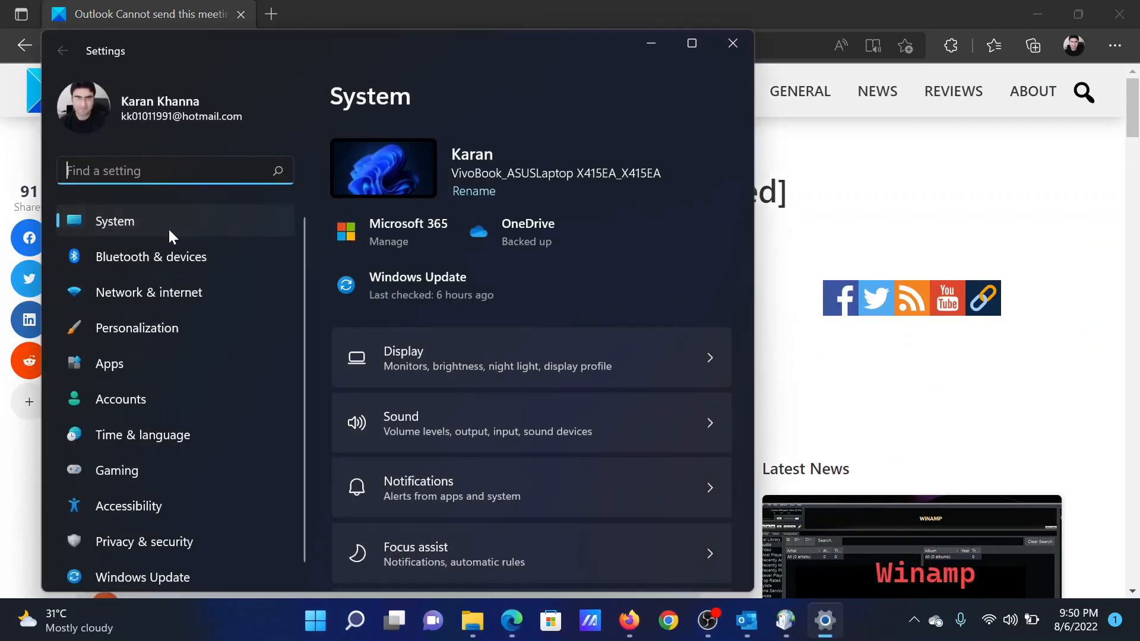
pyautogui.moveTo(148, 428)
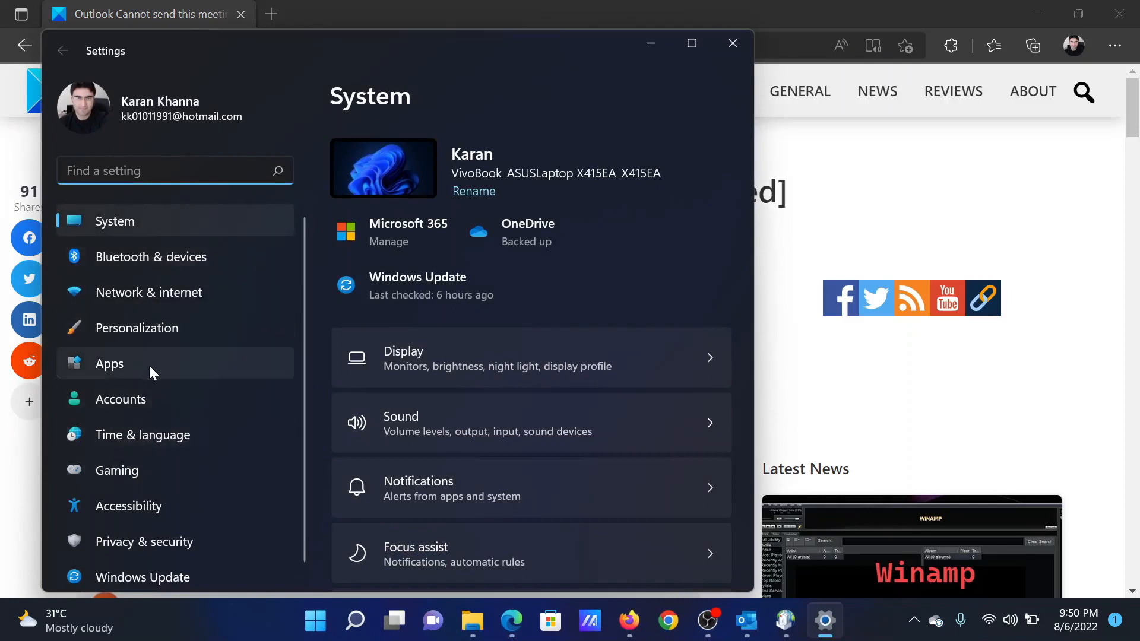
pyautogui.click(109, 363)
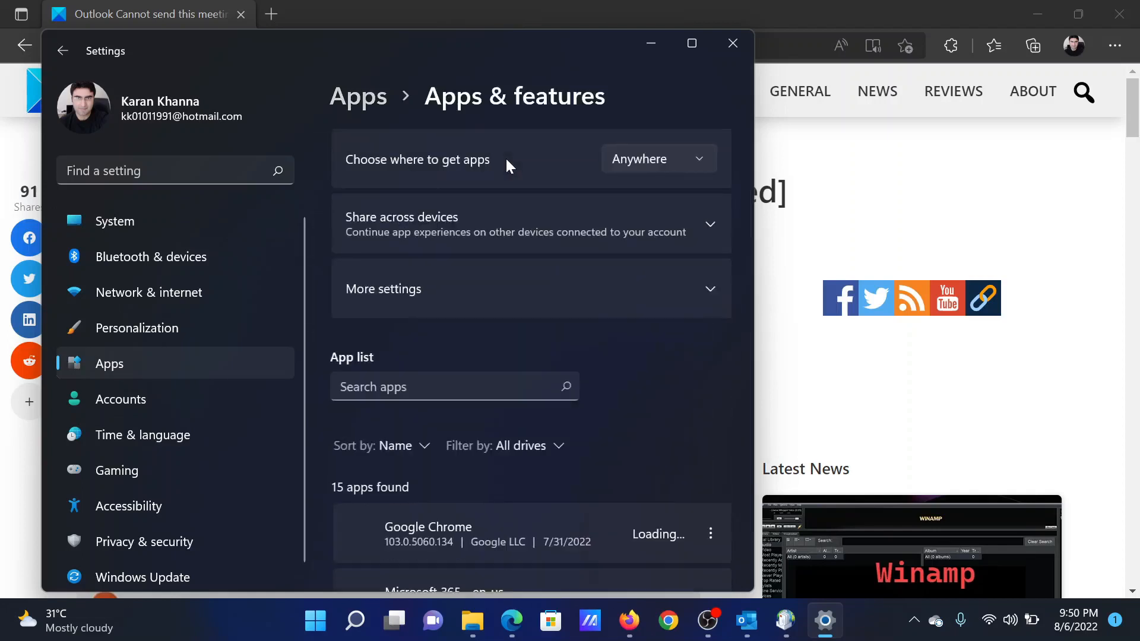
# - Scroll the installed apps to Microsoft 365 - en-us and open its options menu
pyautogui.scroll(-3)
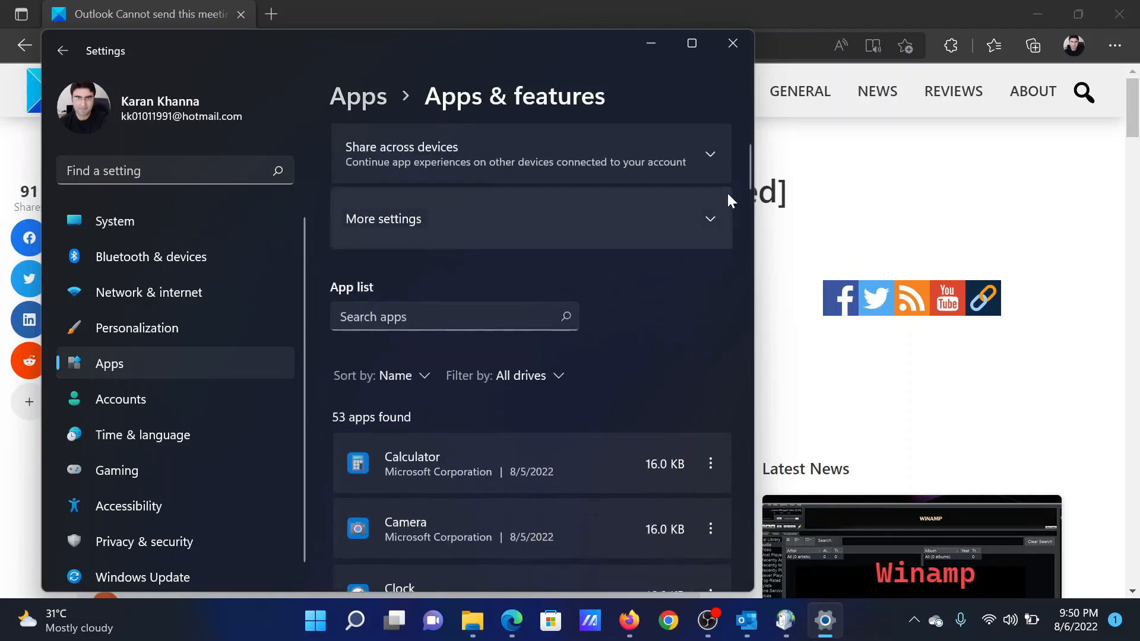
pyautogui.scroll(-3)
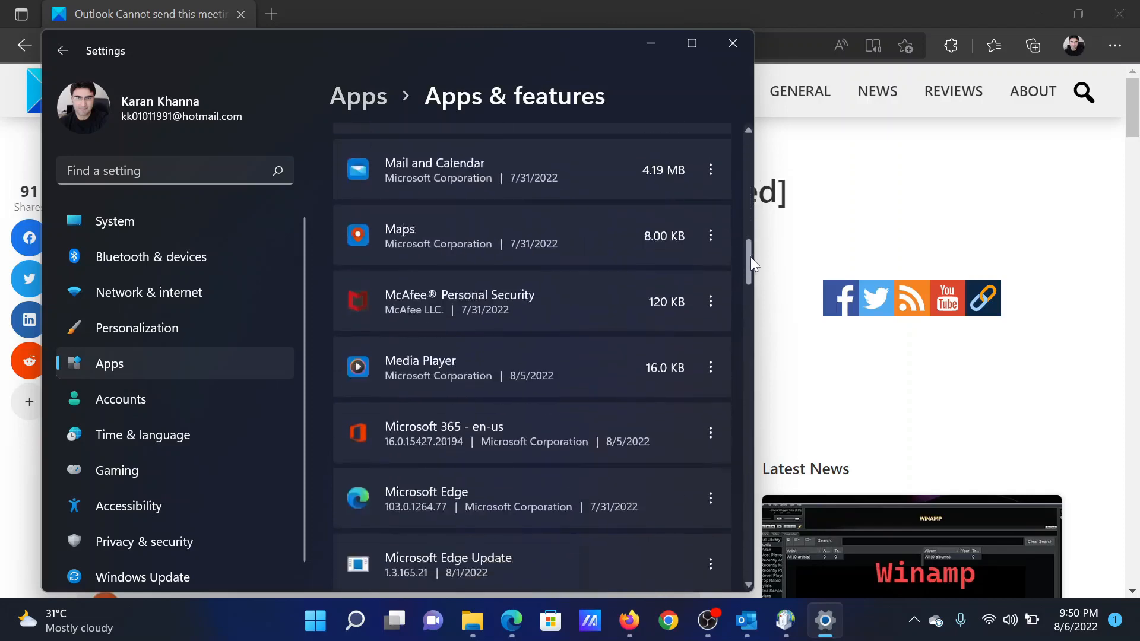
pyautogui.scroll(-3)
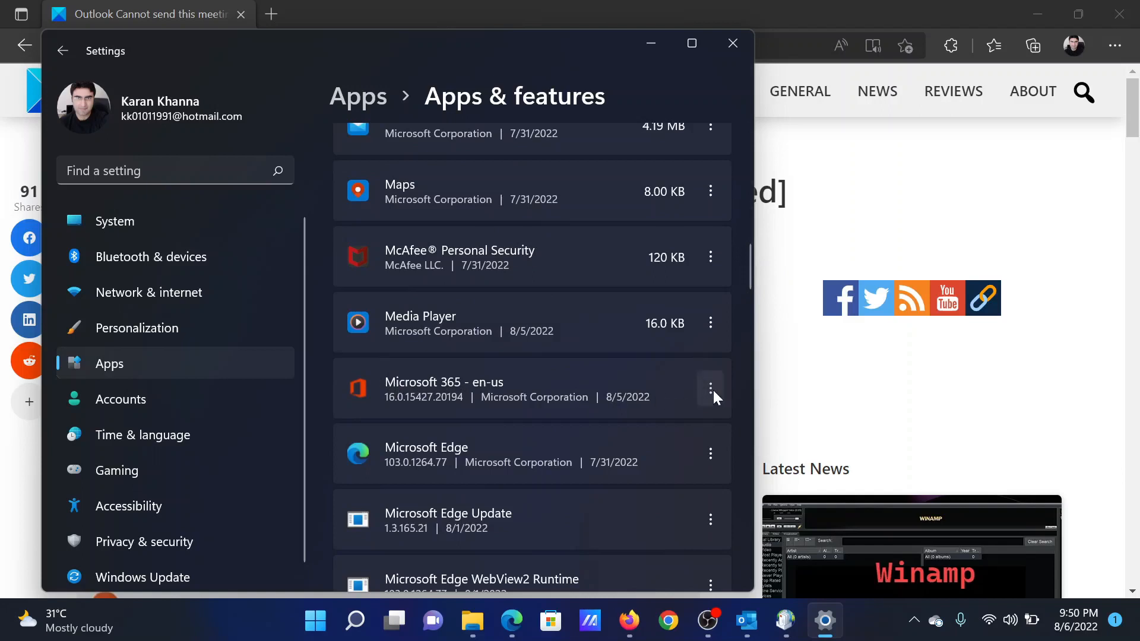
pyautogui.click(710, 388)
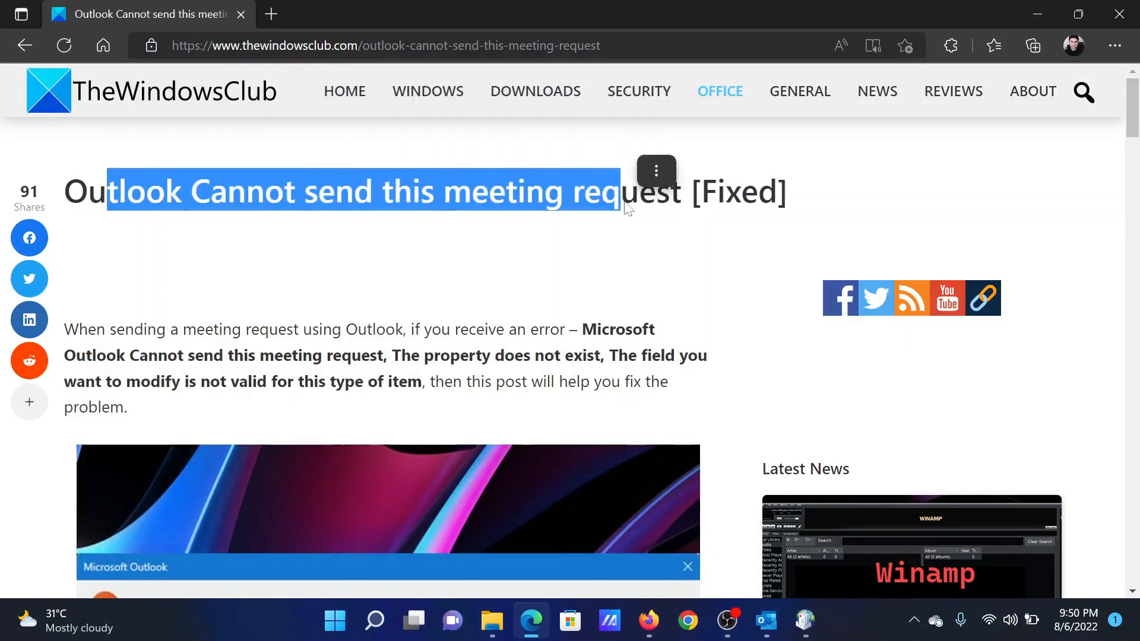
pyautogui.moveTo(567, 282)
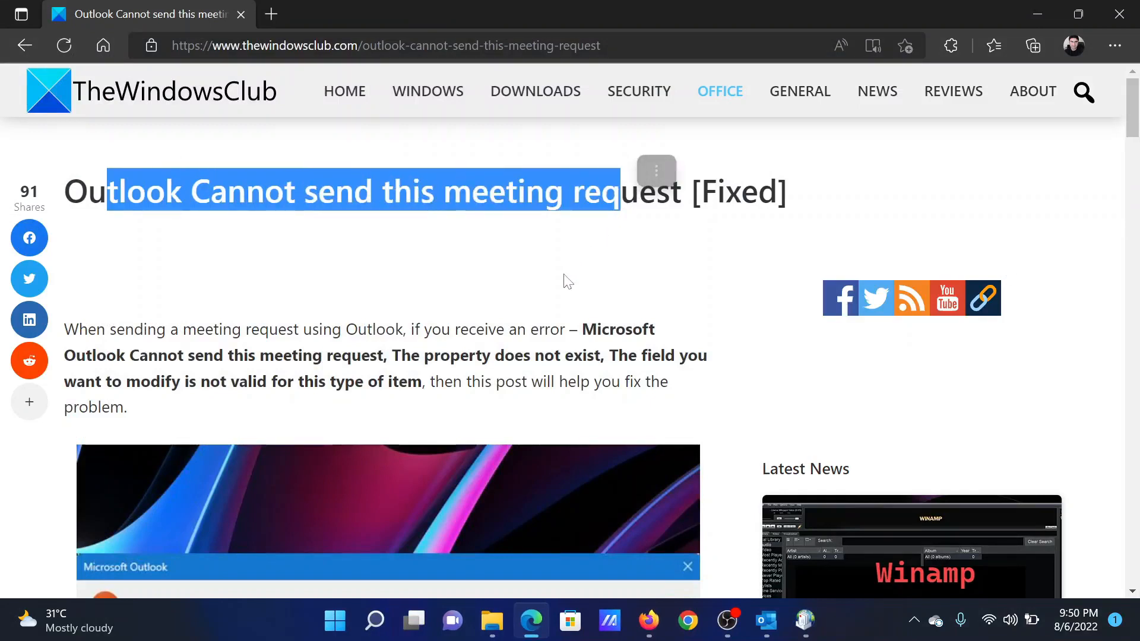